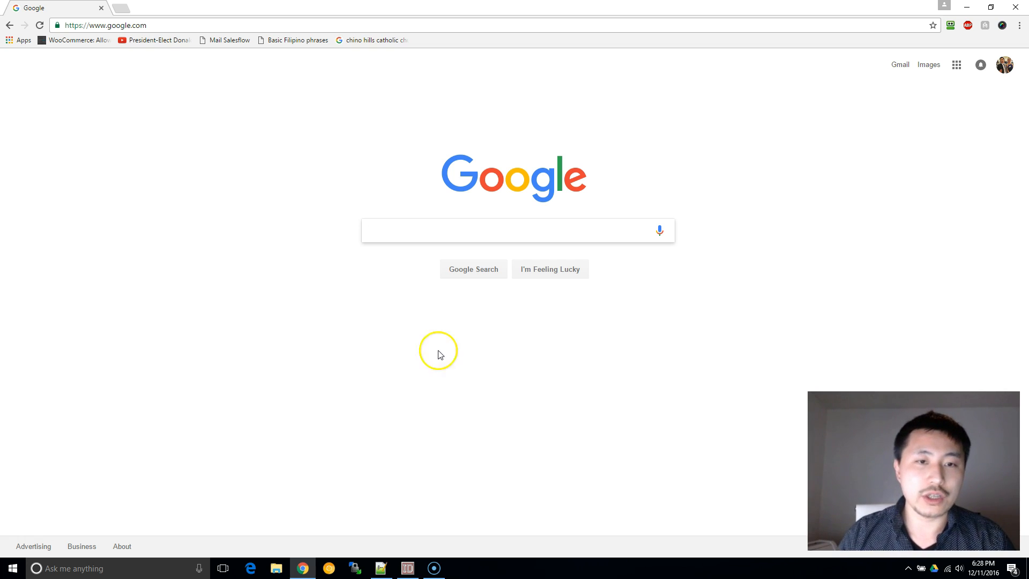
Search Google for 'virustotal' and go to the VirusTotal file-scanning page
{"action": "type", "text": "virus"}
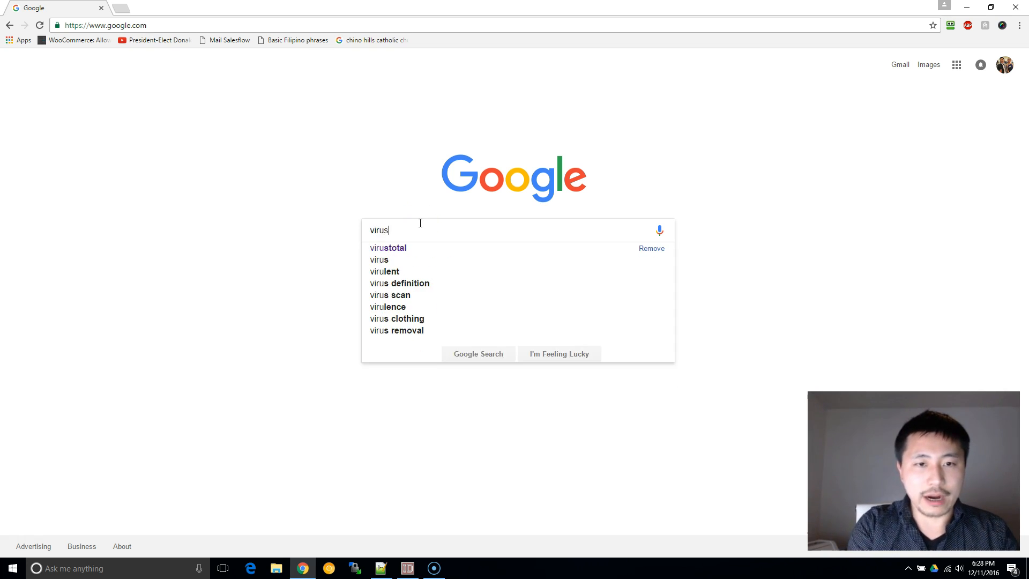
{"action": "left_click", "coordinate": [387, 247]}
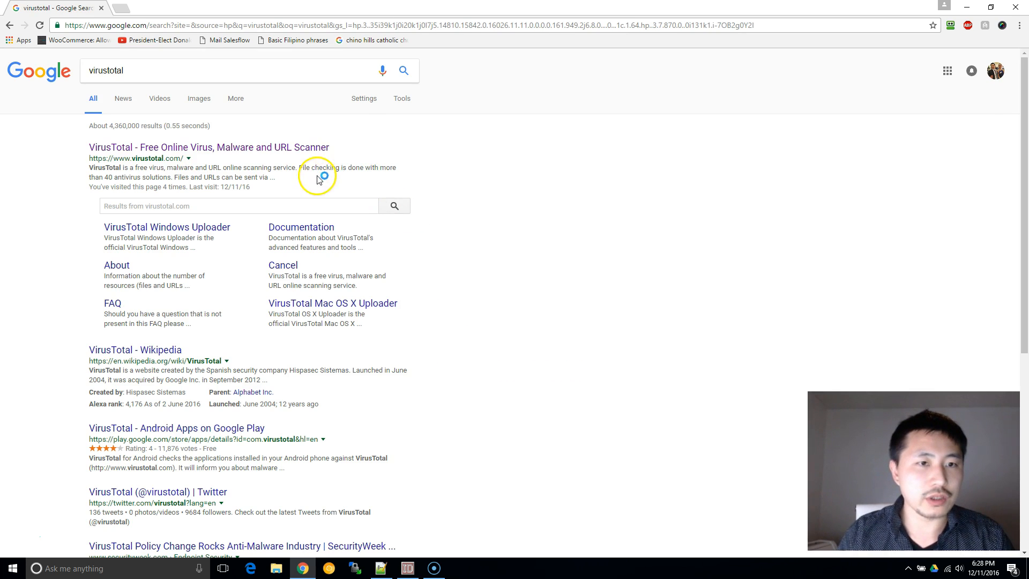
{"action": "left_click", "coordinate": [209, 147]}
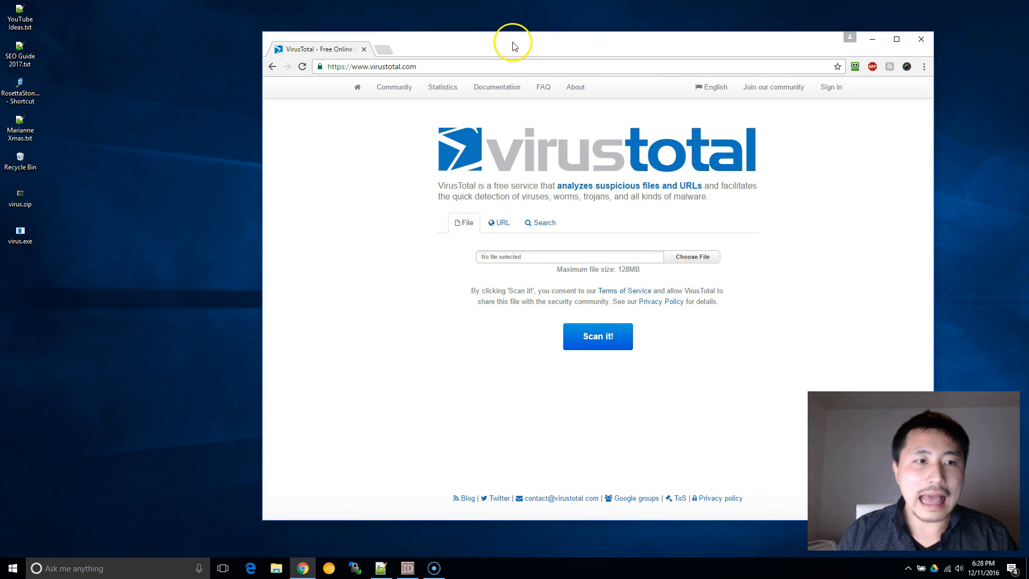
Choose virus.exe from the desktop and submit it with 'Scan it!'
{"action": "left_click", "coordinate": [20, 232]}
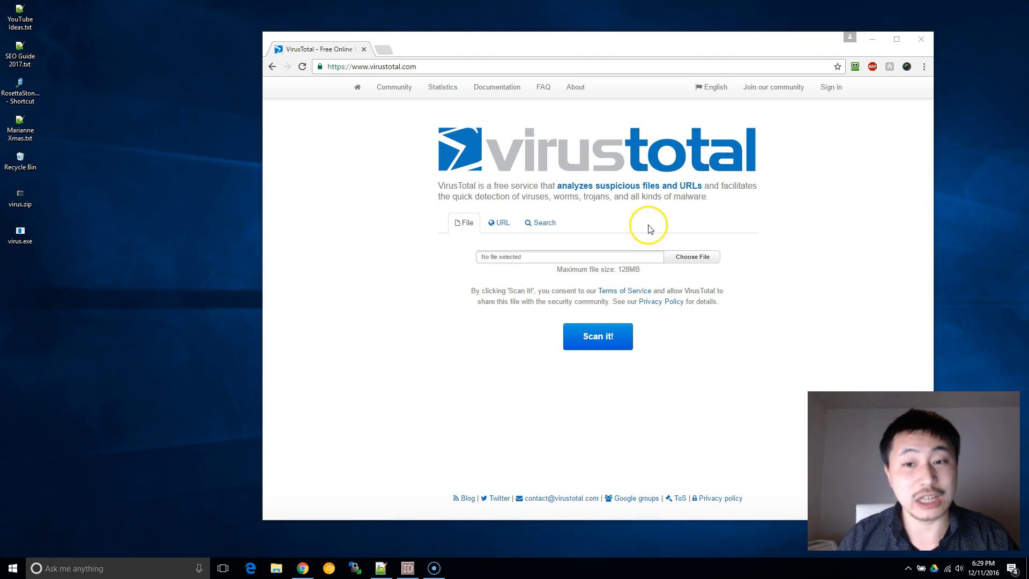
{"action": "mouse_move", "coordinate": [187, 349]}
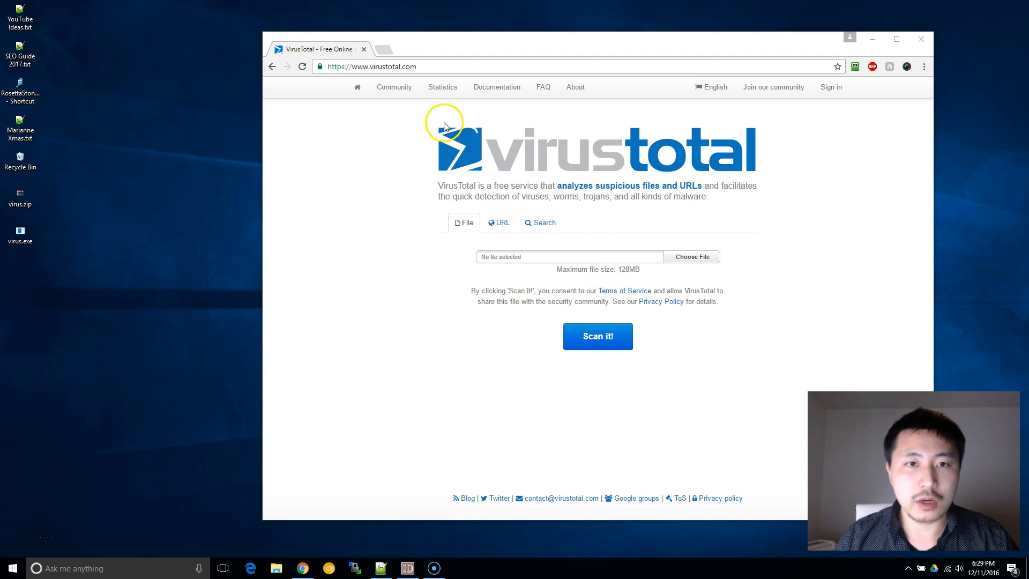
{"action": "left_click", "coordinate": [692, 256]}
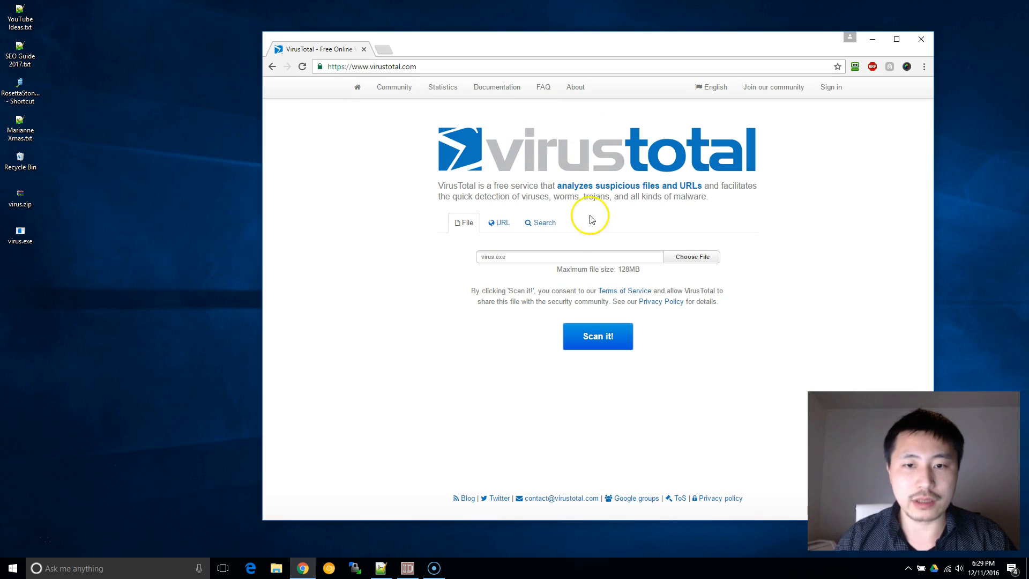
{"action": "left_click", "coordinate": [597, 335]}
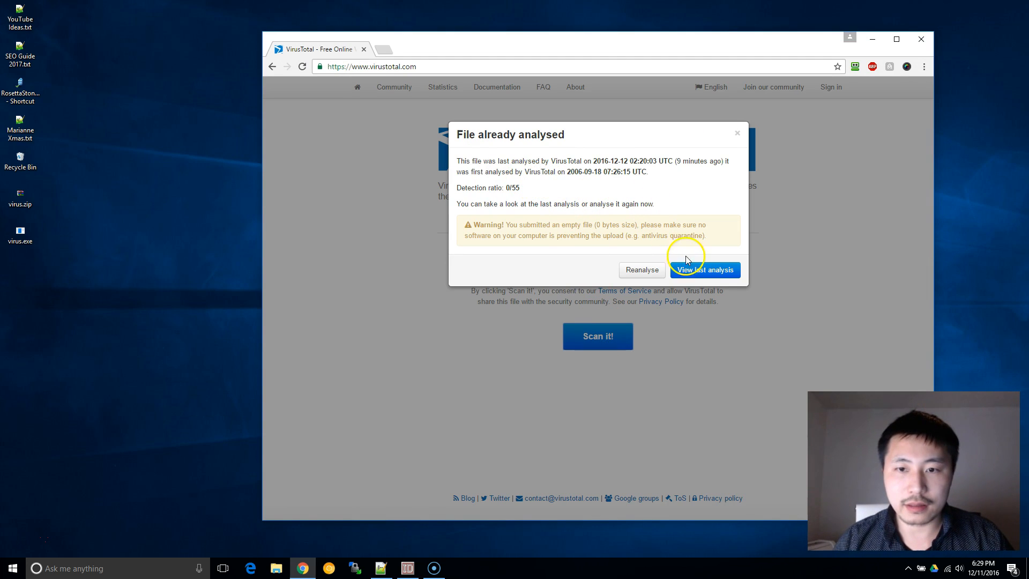
{"action": "mouse_move", "coordinate": [643, 270]}
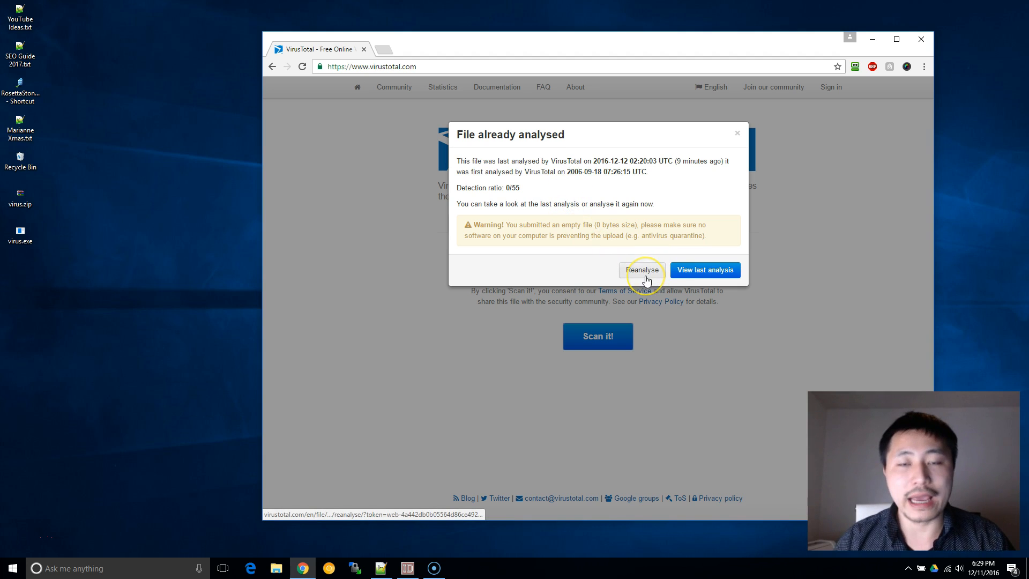
Request a reanalysis from the 'File already analysed' dialog to get a fresh 0/54 report
{"action": "left_click", "coordinate": [642, 271]}
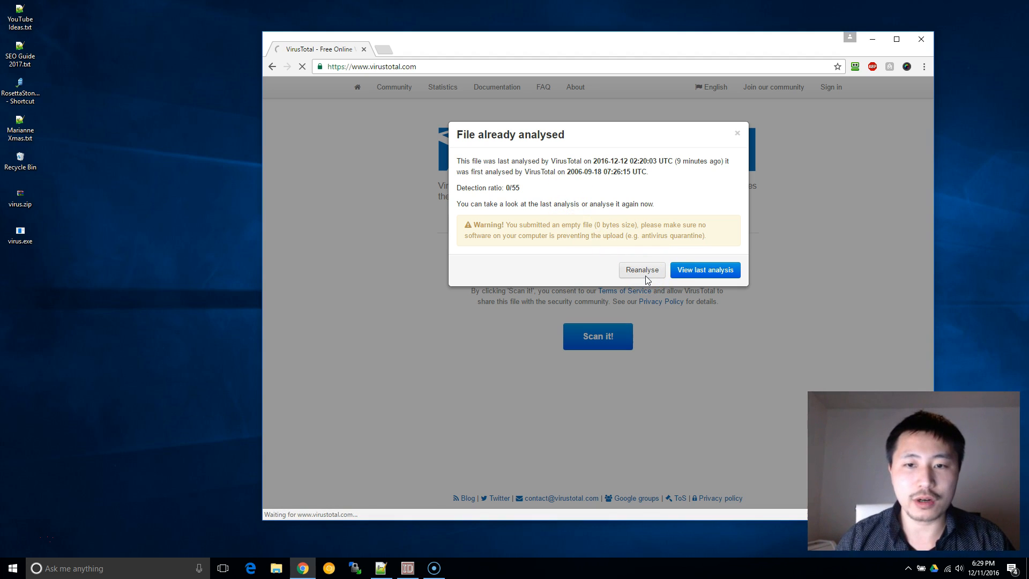
{"action": "left_click", "coordinate": [642, 270]}
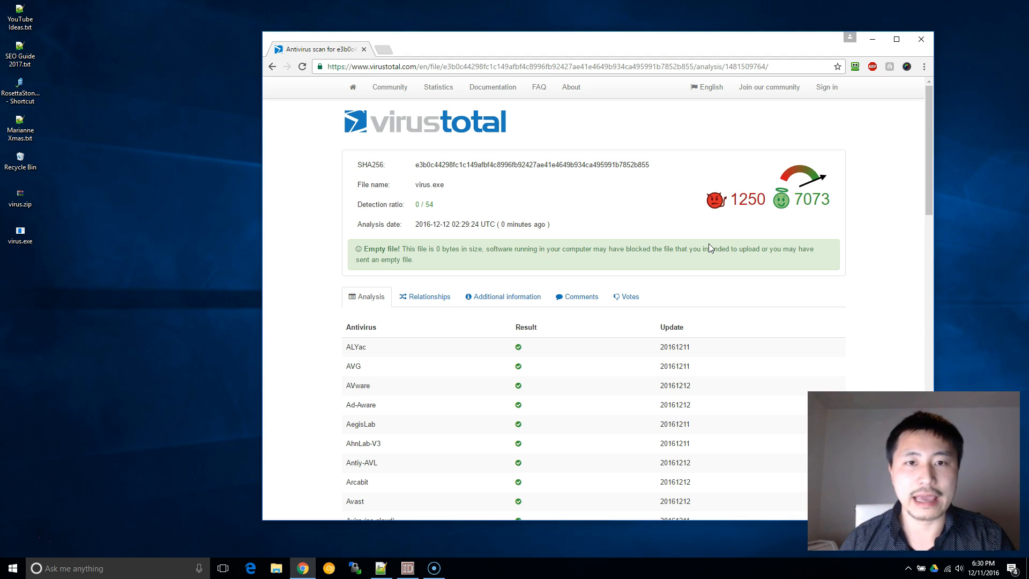
Review the full antivirus engine list, all clean, and maximize the browser window
{"action": "scroll", "scroll_direction": "down", "scroll_amount": 3}
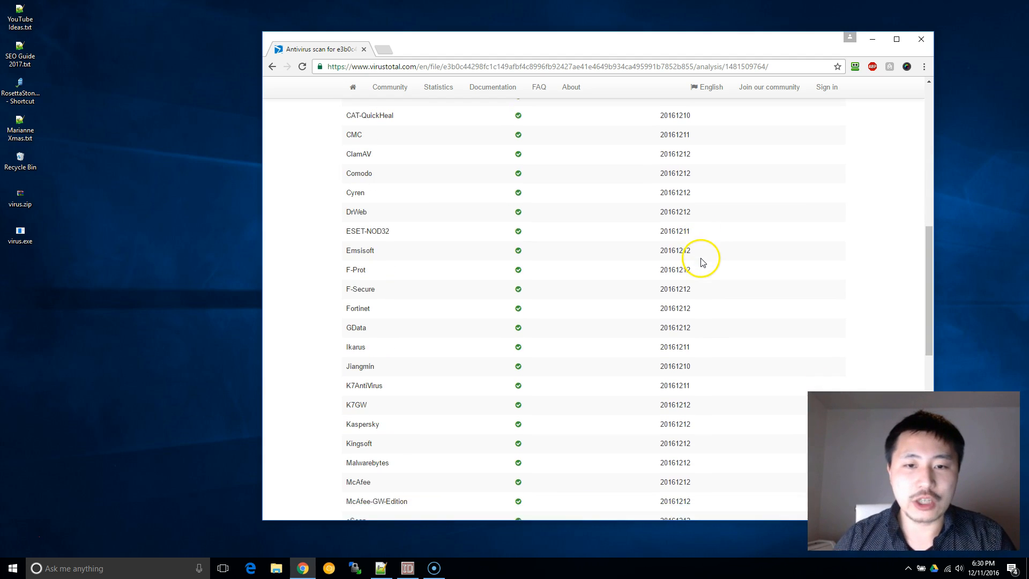
{"action": "scroll", "scroll_direction": "down", "scroll_amount": 3}
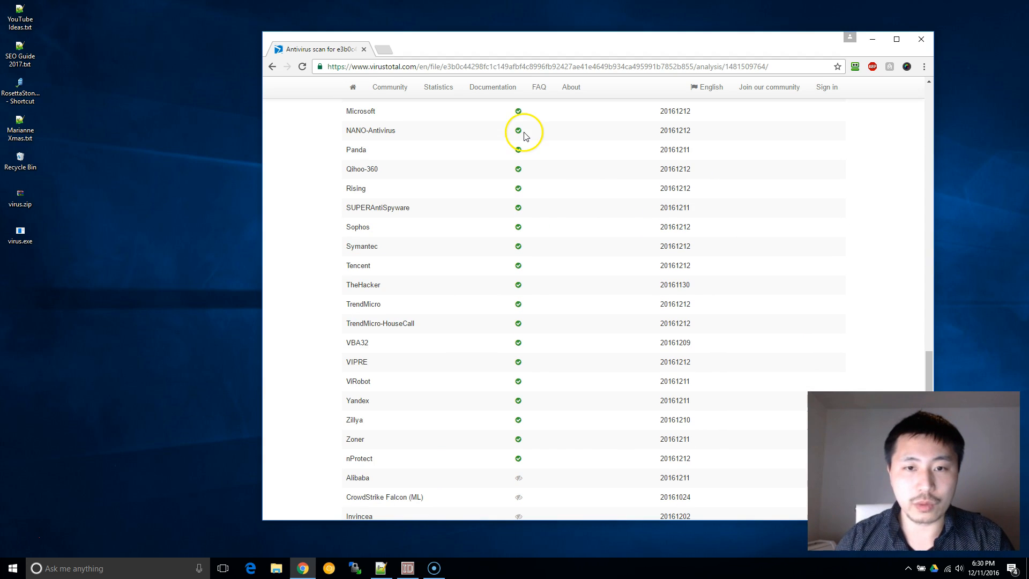
{"action": "scroll", "scroll_direction": "down", "scroll_amount": 3}
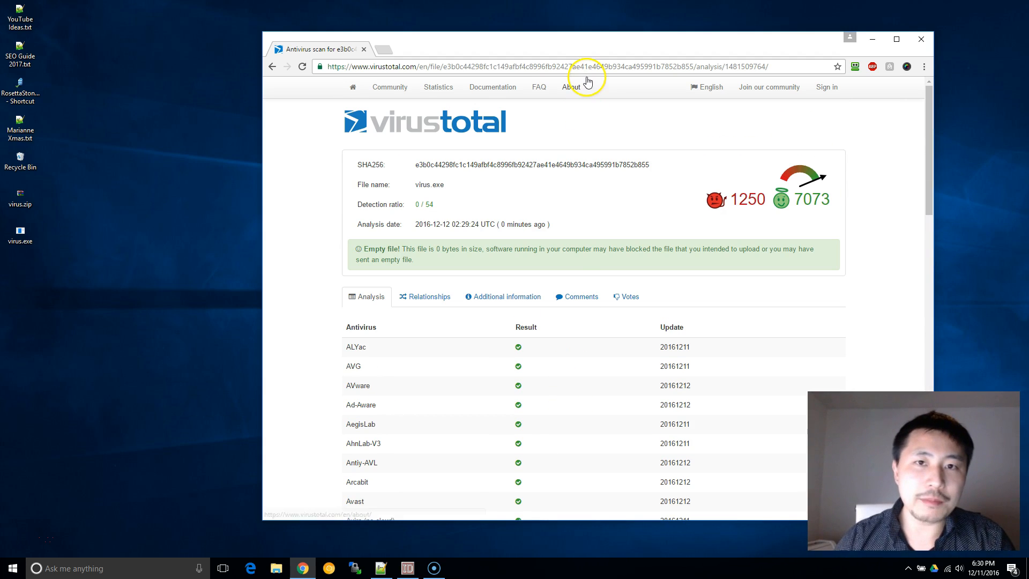
{"action": "left_click", "coordinate": [897, 39]}
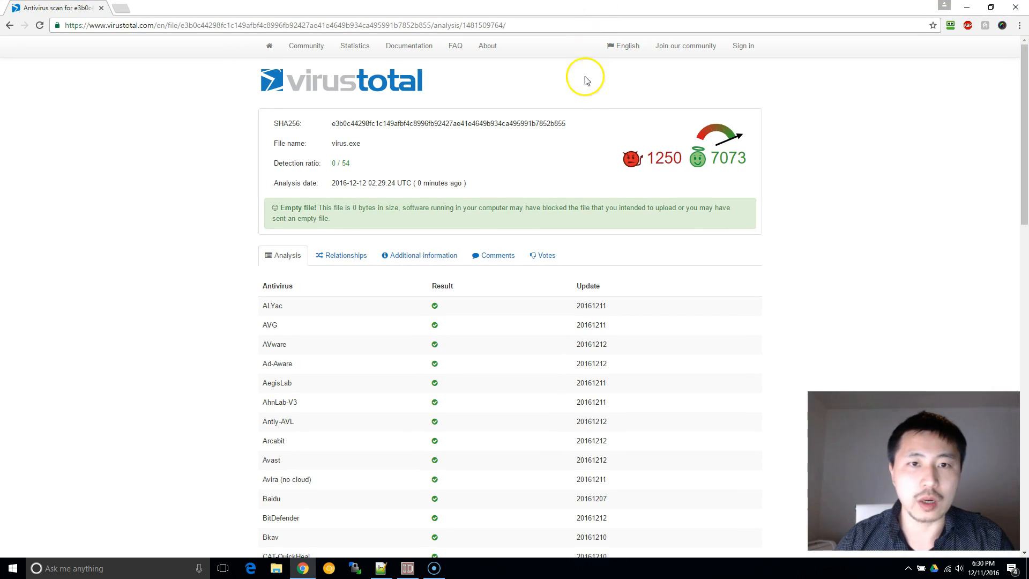
{"action": "scroll", "scroll_direction": "down", "scroll_amount": 3}
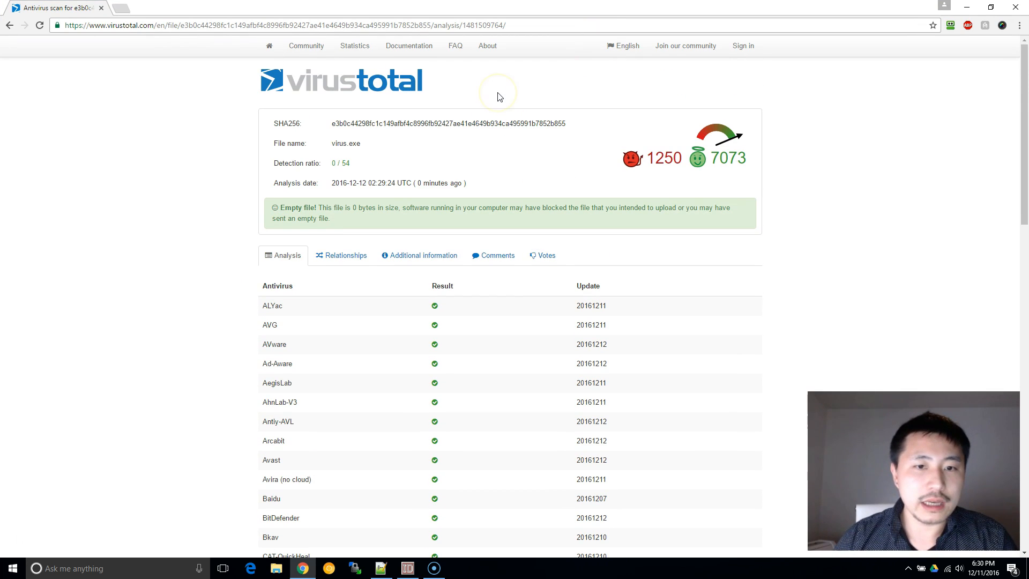
{"action": "scroll", "scroll_direction": "down", "scroll_amount": 3}
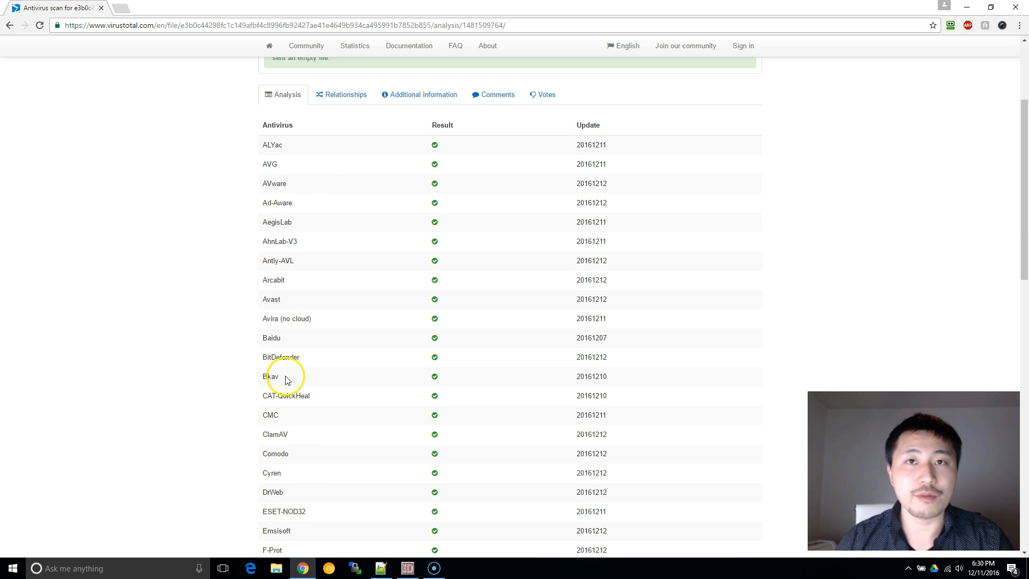
{"action": "scroll", "scroll_direction": "down", "scroll_amount": 3}
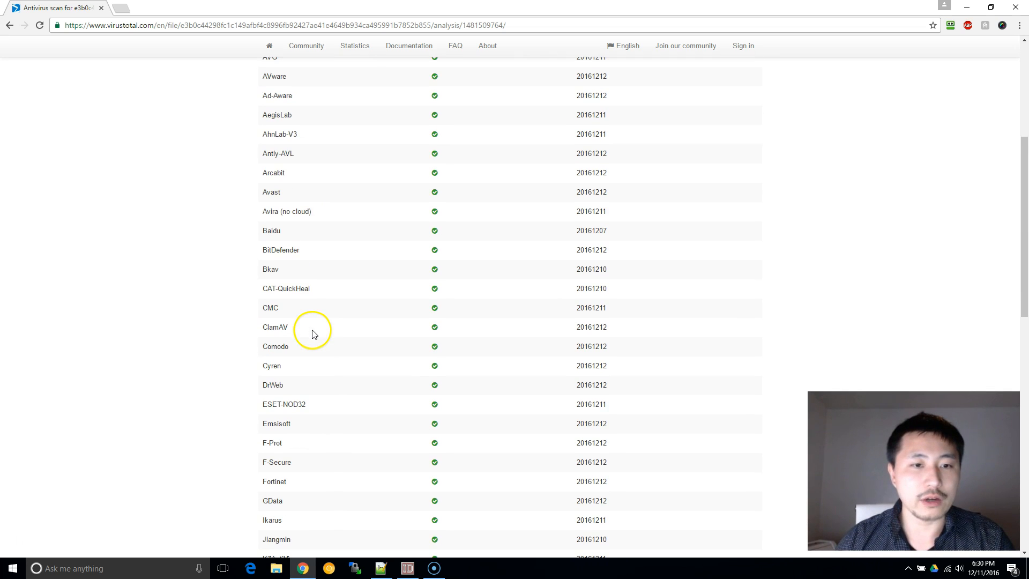
{"action": "scroll", "scroll_direction": "up", "scroll_amount": 3}
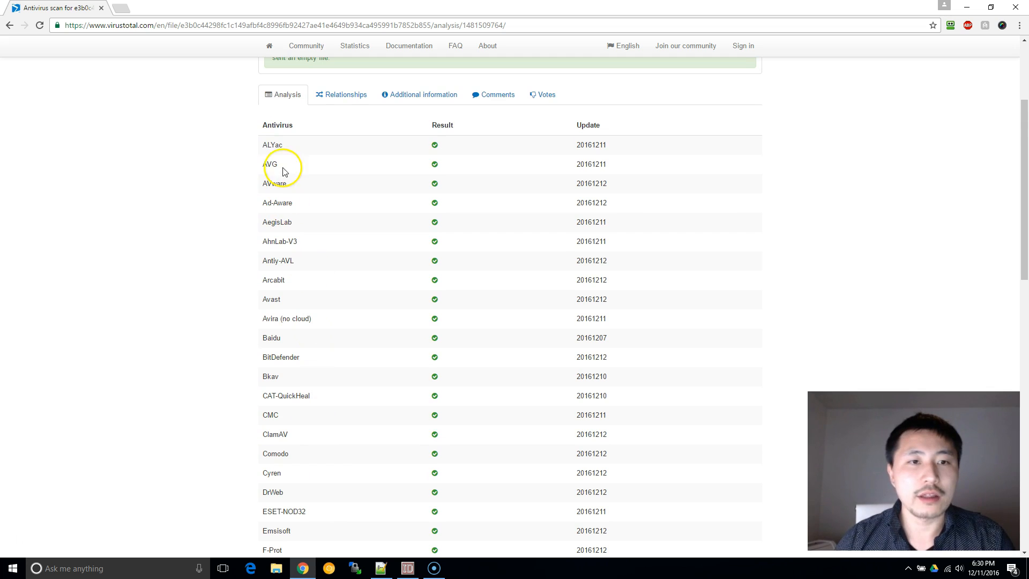
{"action": "mouse_move", "coordinate": [355, 185]}
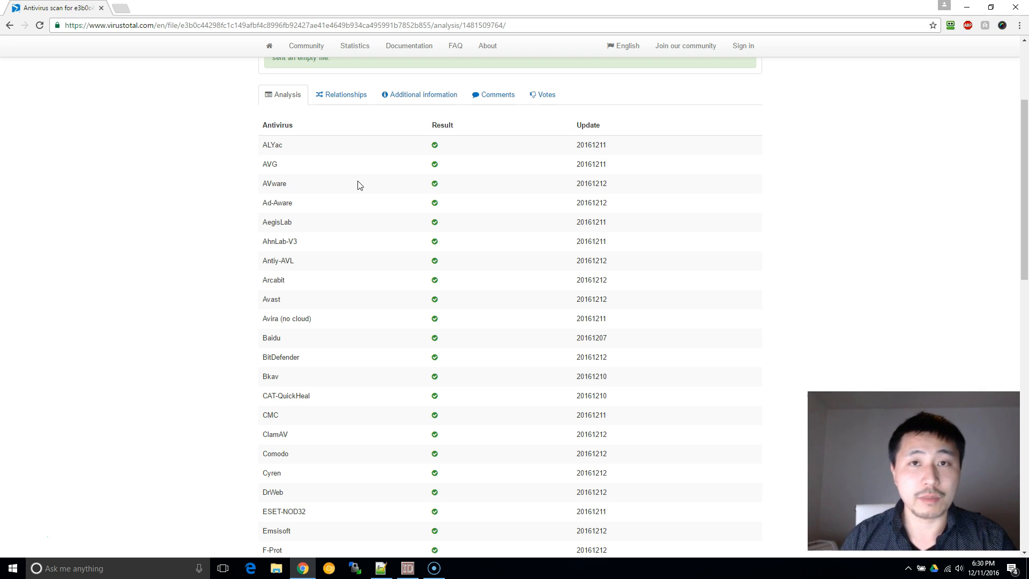
{"action": "mouse_move", "coordinate": [433, 164]}
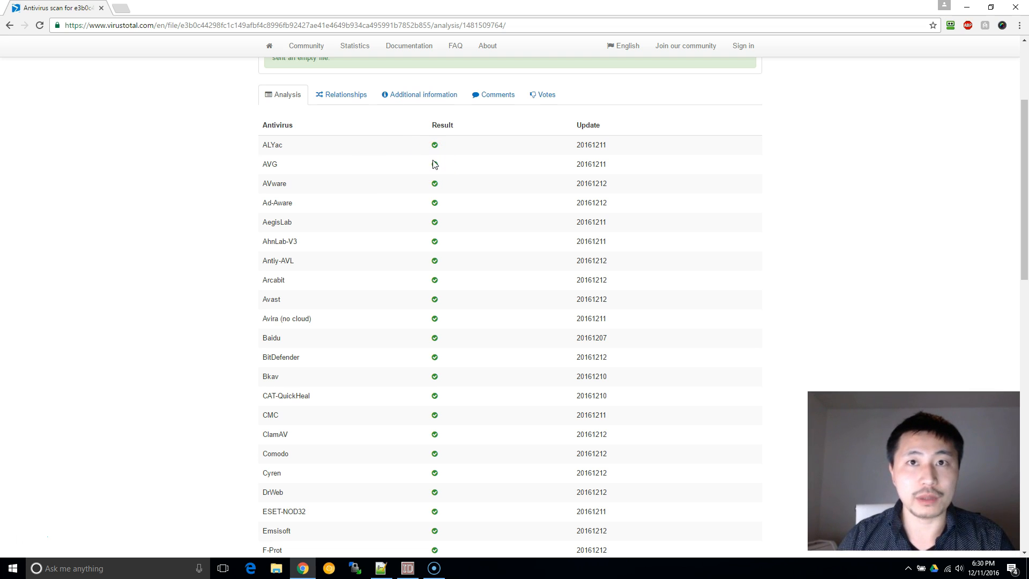
{"action": "scroll", "scroll_direction": "down", "scroll_amount": 3}
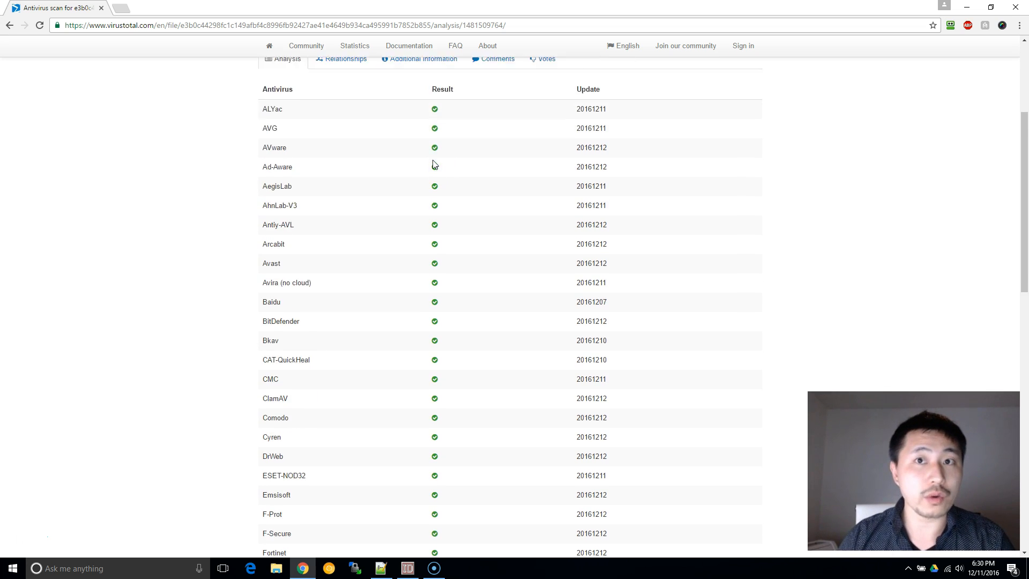
{"action": "scroll", "scroll_direction": "down", "scroll_amount": 3}
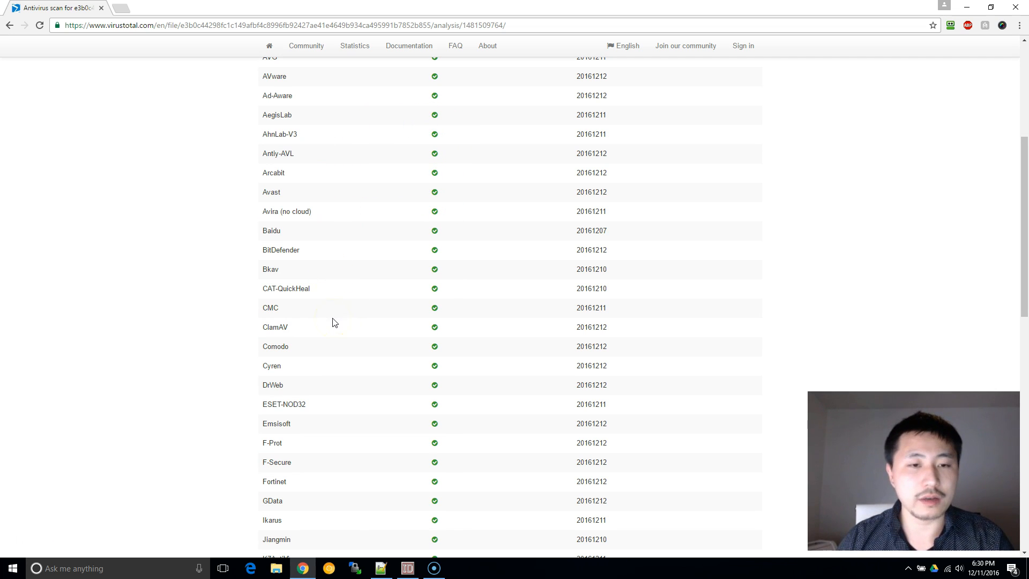
{"action": "mouse_move", "coordinate": [313, 314]}
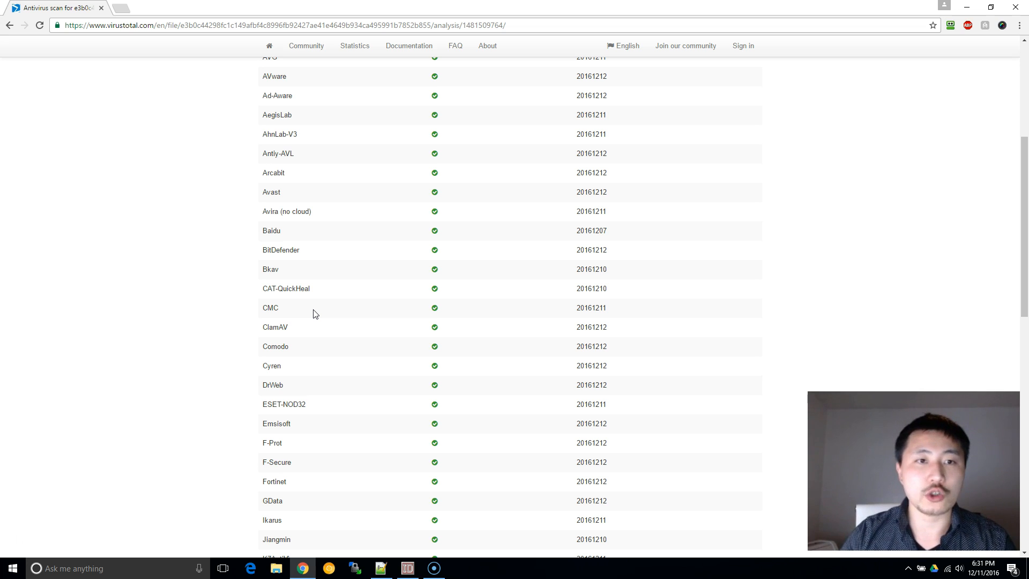
{"action": "scroll", "scroll_direction": "down", "scroll_amount": 3}
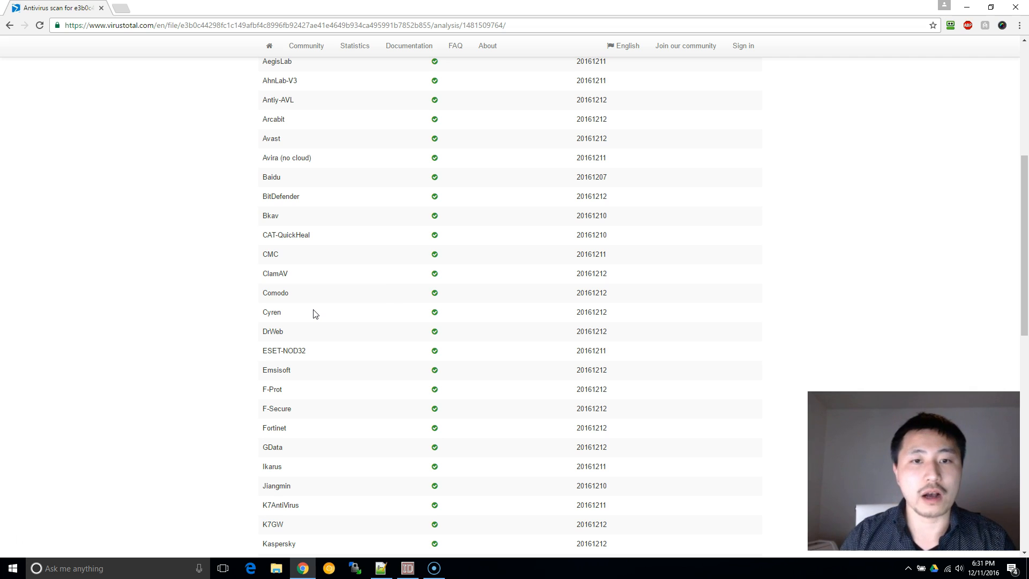
{"action": "scroll", "scroll_direction": "down", "scroll_amount": 3}
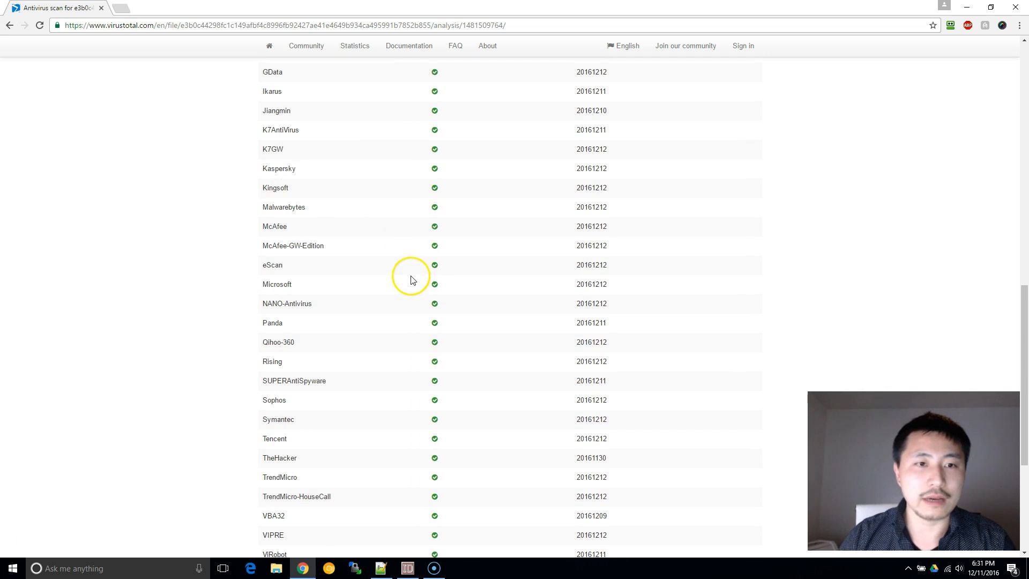
{"action": "scroll", "scroll_direction": "down", "scroll_amount": 3}
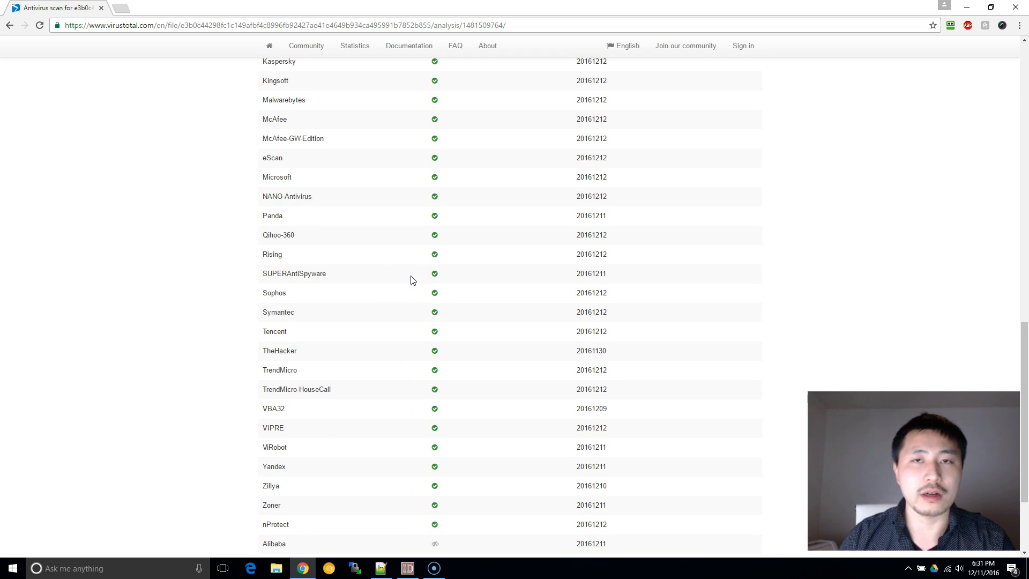
{"action": "scroll", "scroll_direction": "down", "scroll_amount": 3}
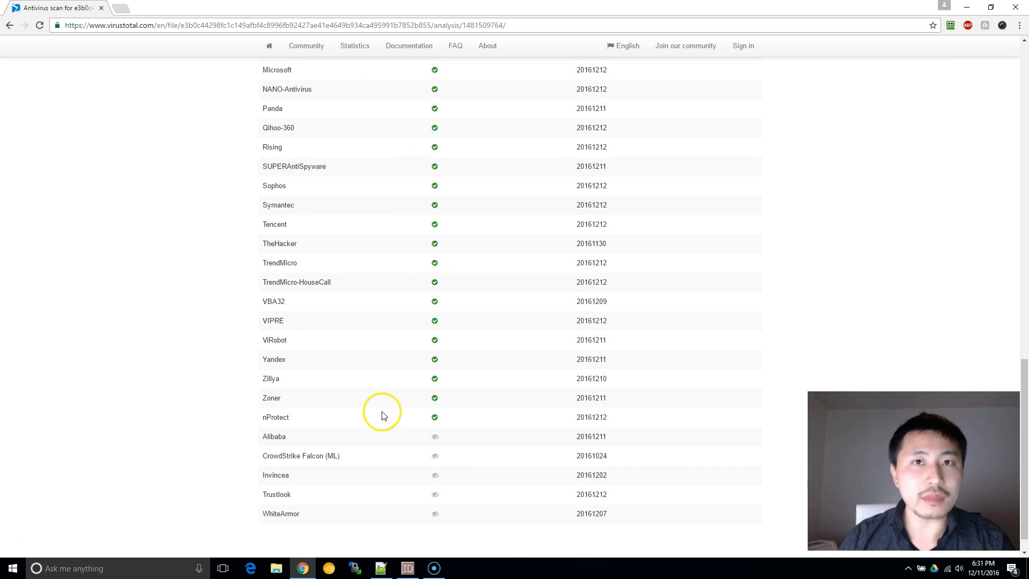
{"action": "scroll", "scroll_direction": "down", "scroll_amount": 3}
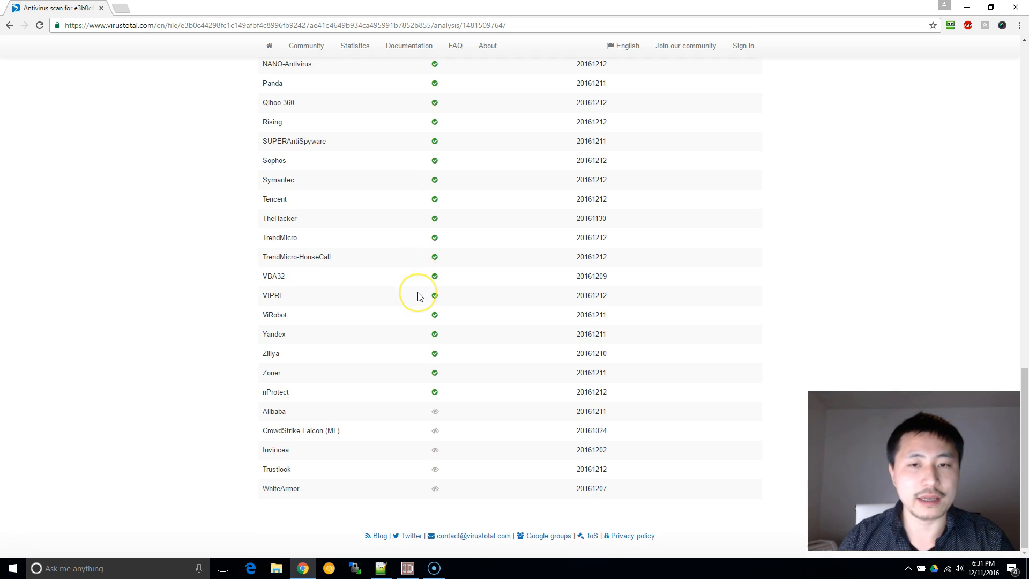
{"action": "scroll", "scroll_direction": "up", "scroll_amount": 3}
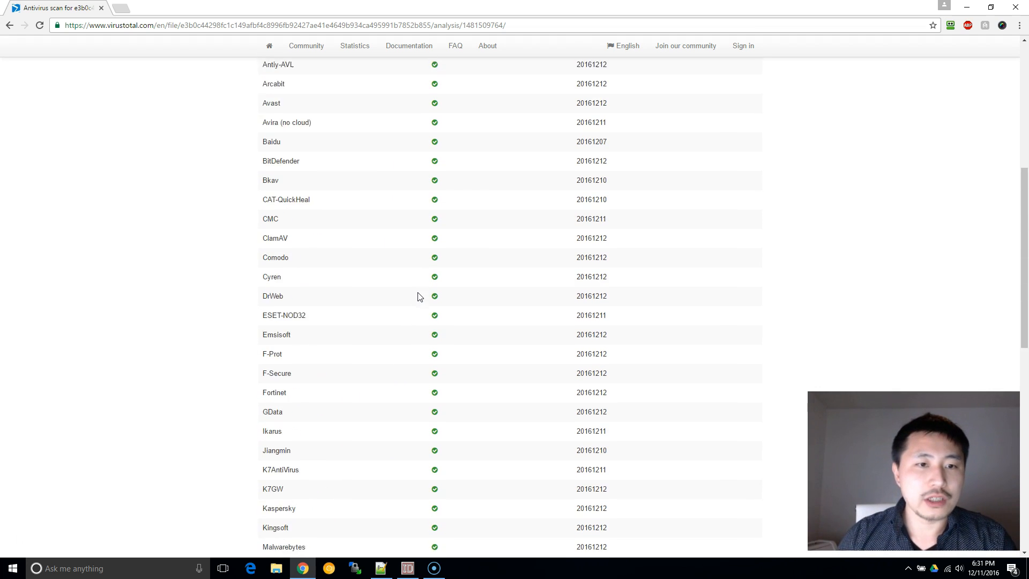
{"action": "scroll", "scroll_direction": "up", "scroll_amount": 3}
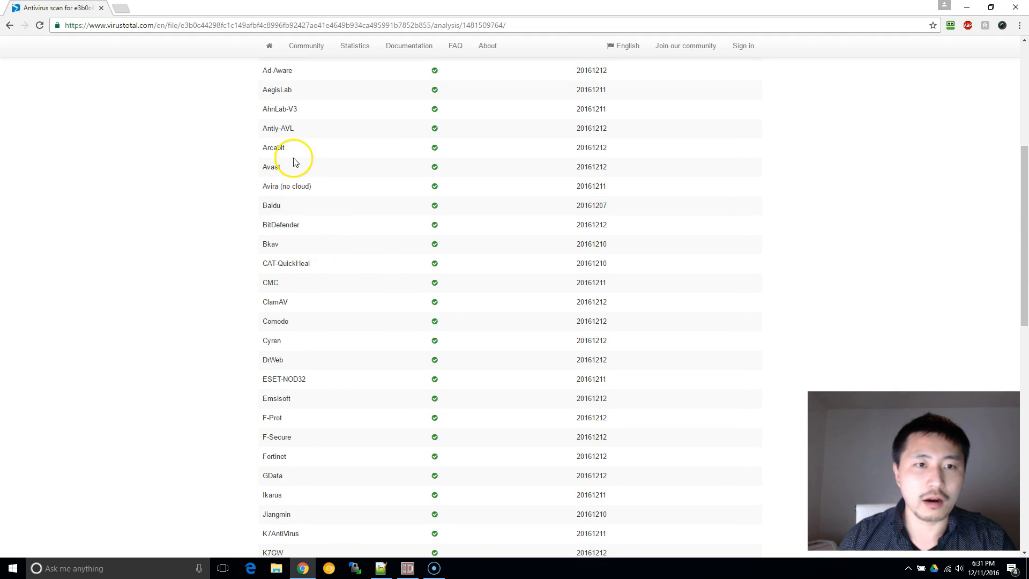
{"action": "scroll", "scroll_direction": "up", "scroll_amount": 3}
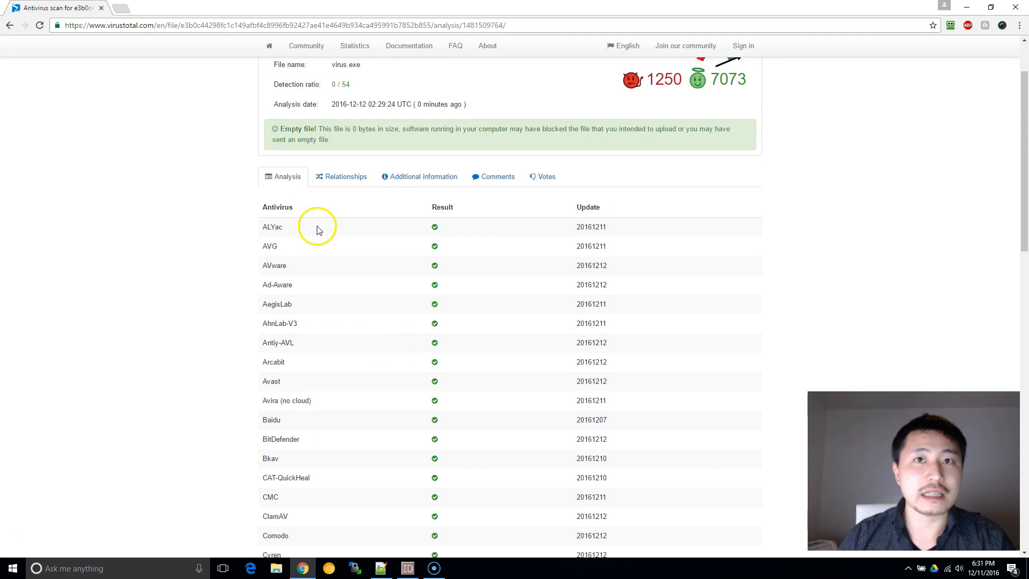
{"action": "scroll", "scroll_direction": "down", "scroll_amount": 3}
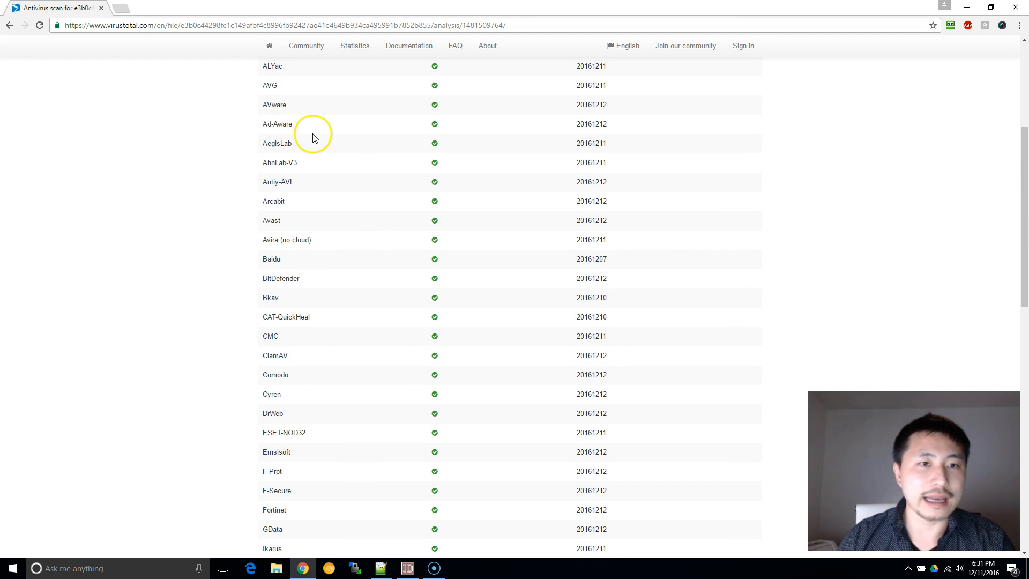
{"action": "scroll", "scroll_direction": "down", "scroll_amount": 3}
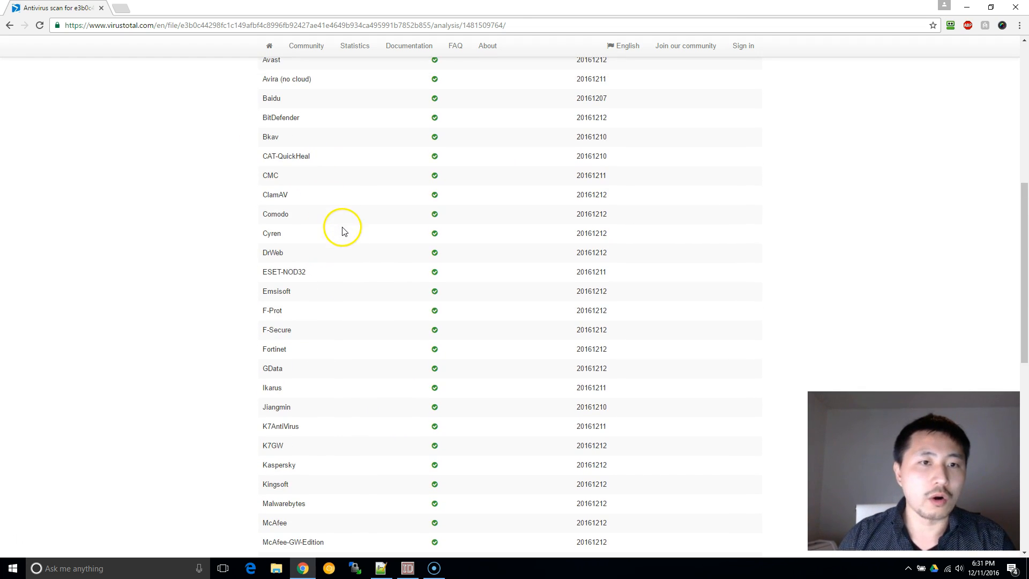
{"action": "scroll", "scroll_direction": "down", "scroll_amount": 3}
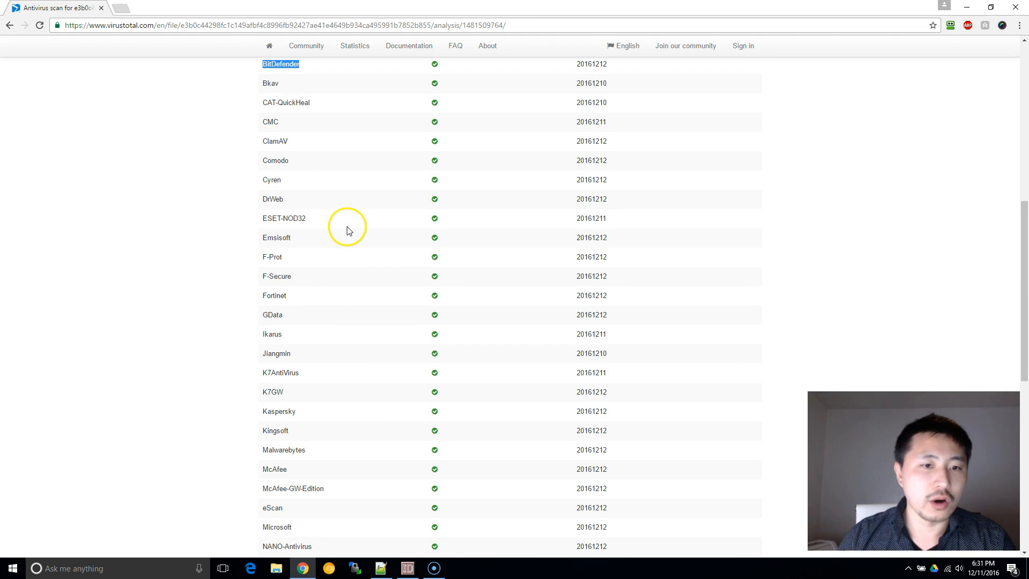
{"action": "scroll", "scroll_direction": "down", "scroll_amount": 3}
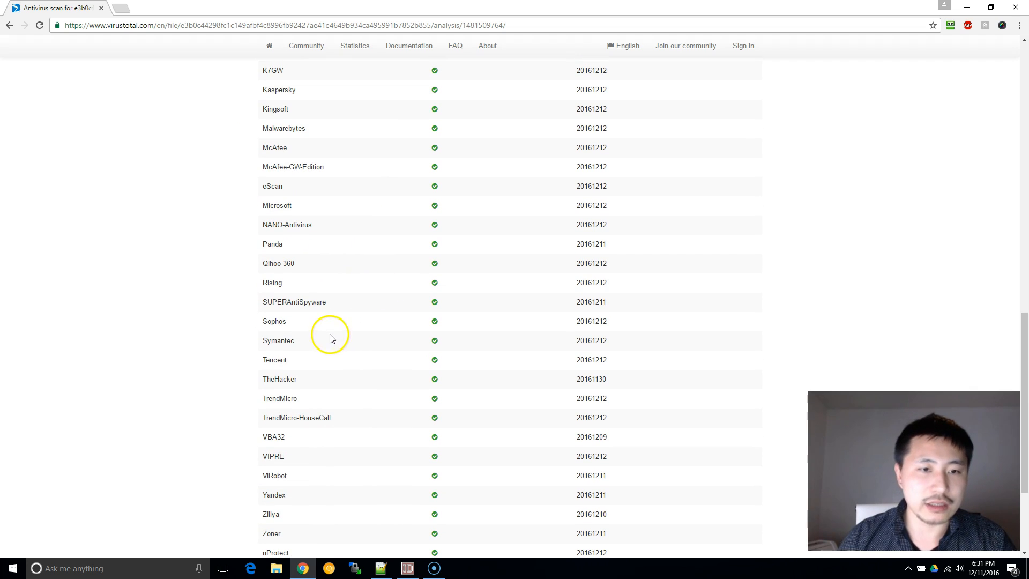
{"action": "scroll", "scroll_direction": "down", "scroll_amount": 3}
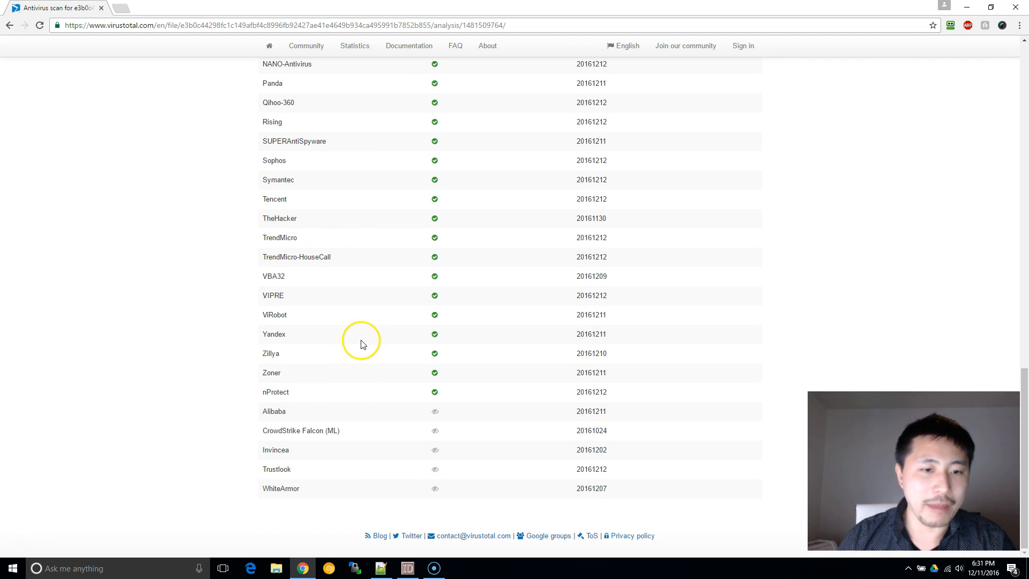